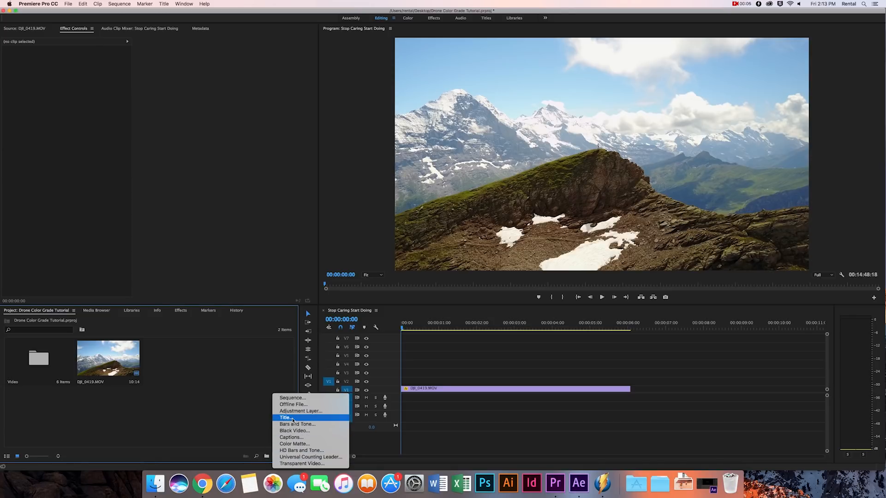
Create a new Adjustment Layer item with default video settings in the project bin
click(301, 412)
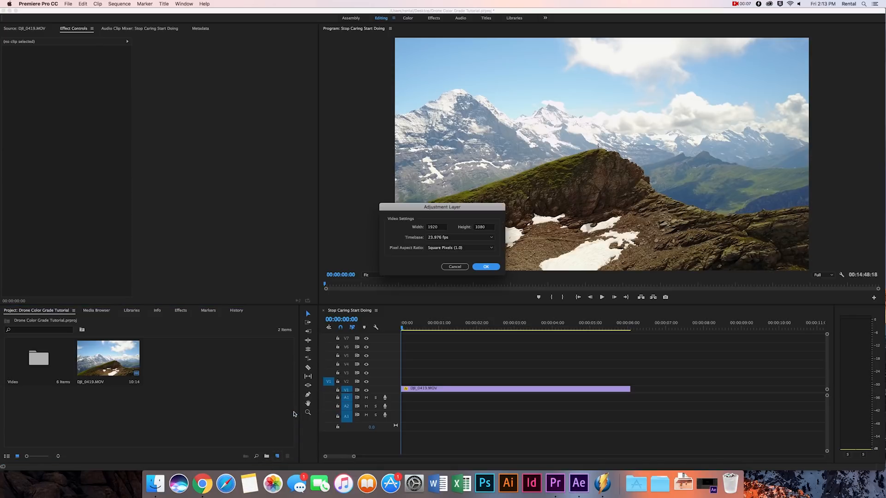
click(485, 267)
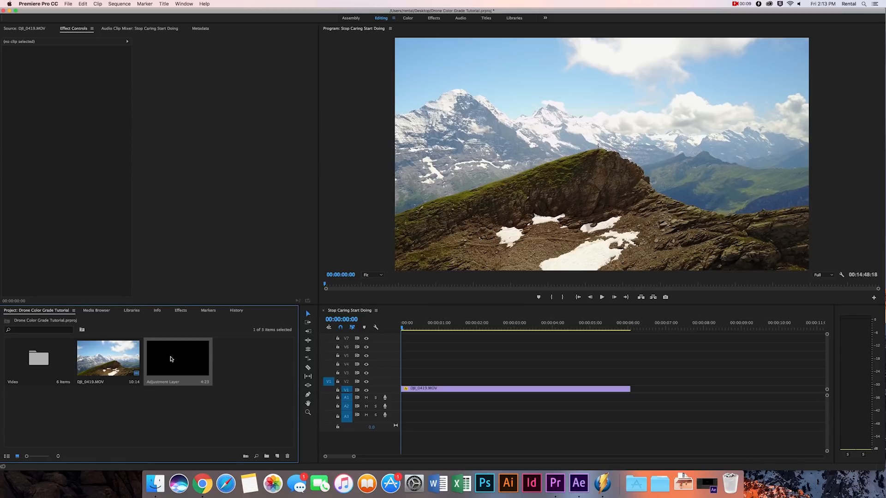
mouse_move(173, 358)
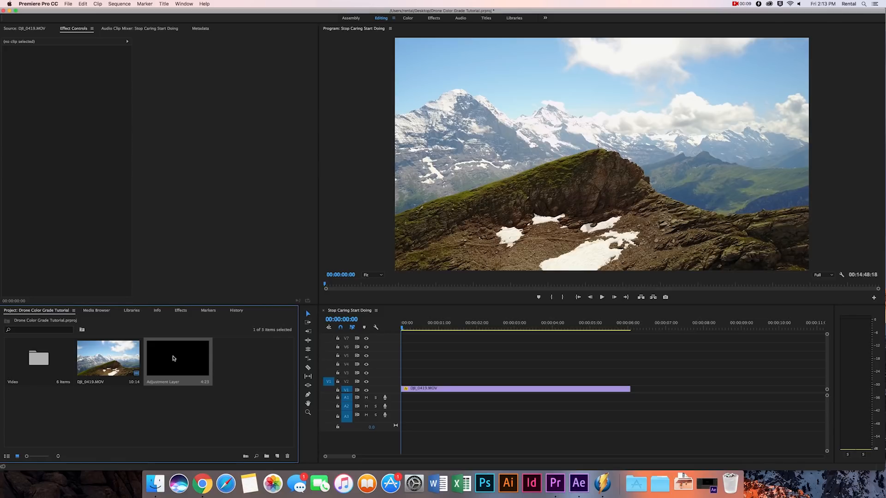
Place the Adjustment Layer on the track above the drone clip, extended to its full length, and select it
drag(178, 359, 495, 370)
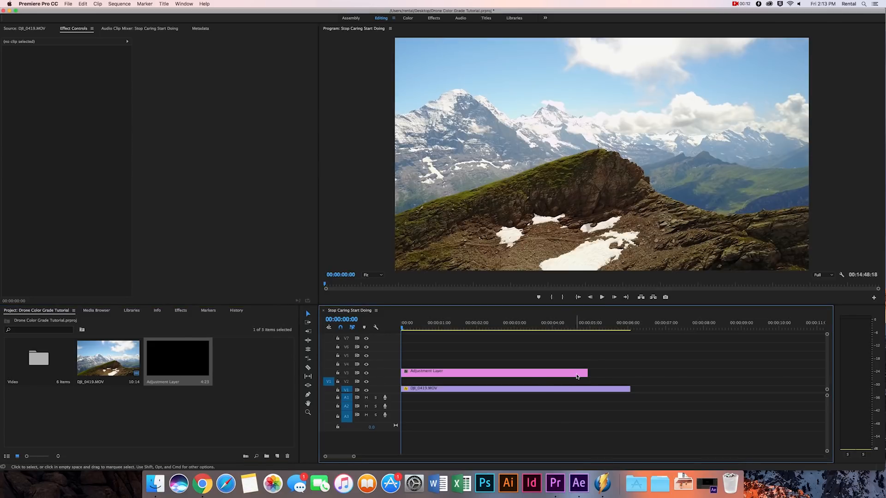
click(493, 372)
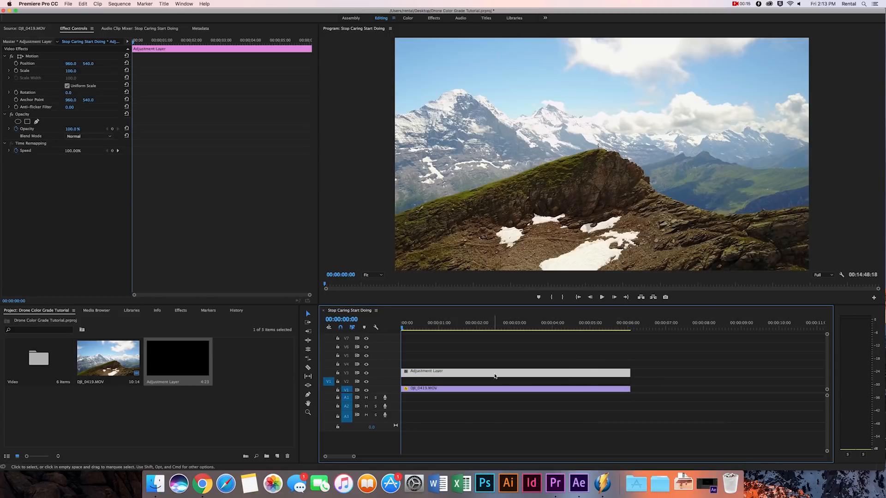
click(180, 310)
text(lumetri)
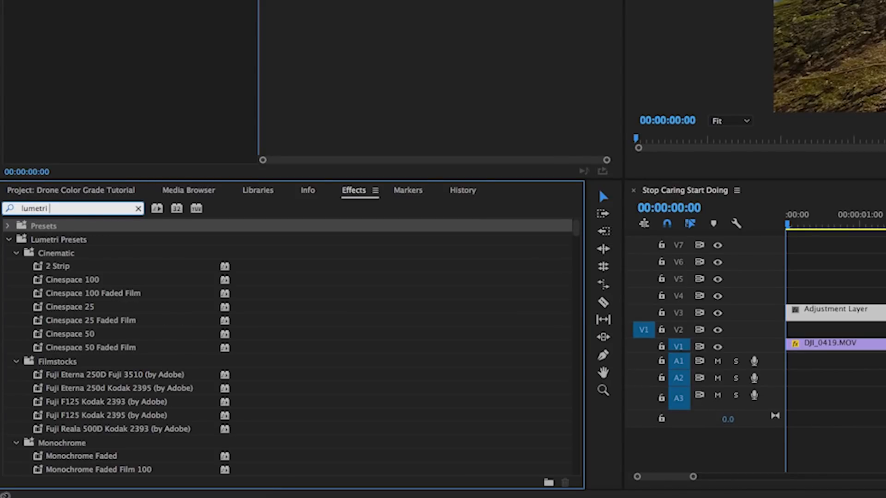
mouse_move(178, 264)
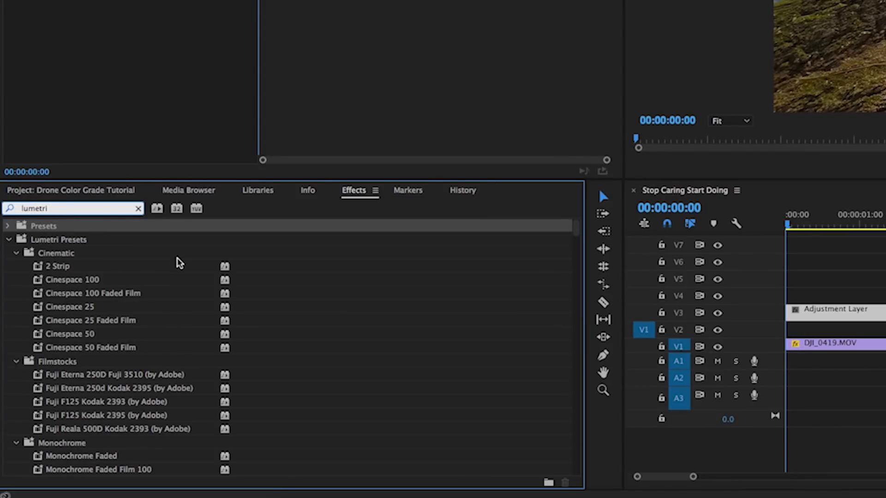
Scroll through the Lumetri Presets folders to preview the available looks
scroll(down, 3)
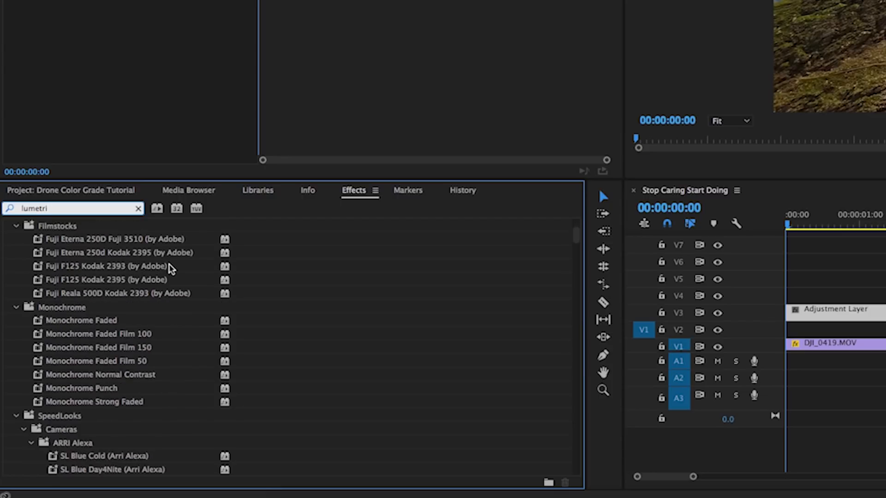
scroll(down, 3)
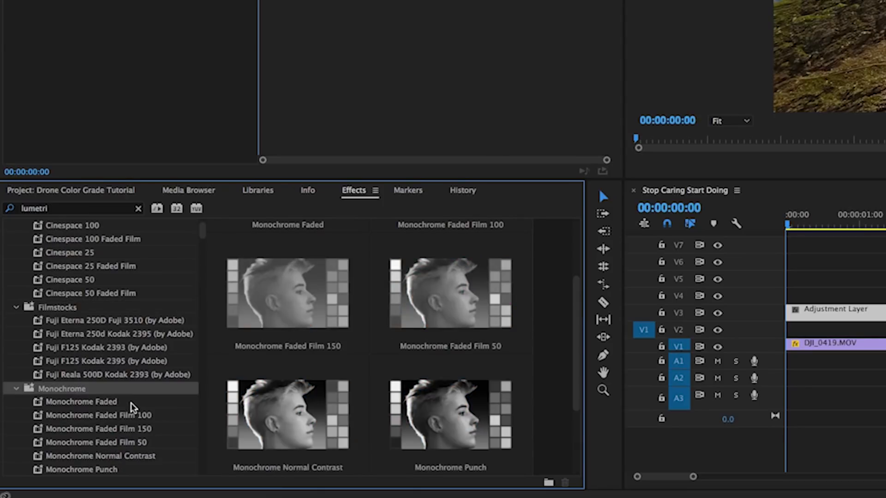
scroll(down, 3)
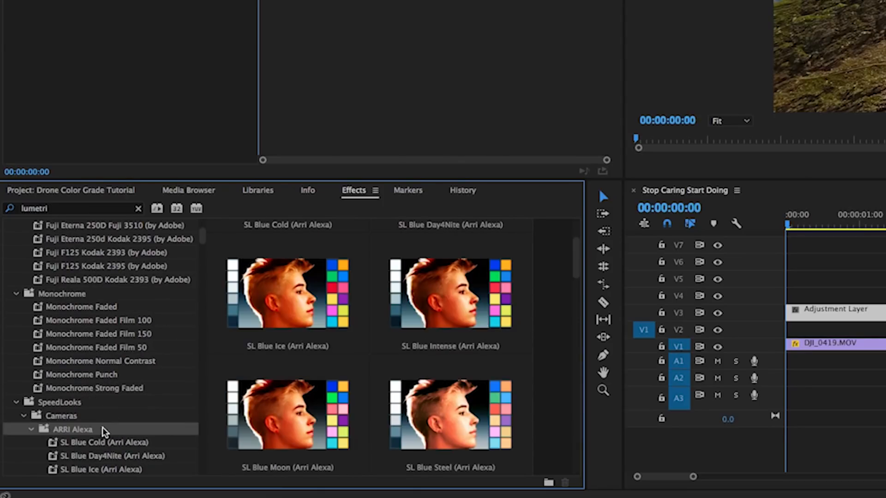
scroll(down, 3)
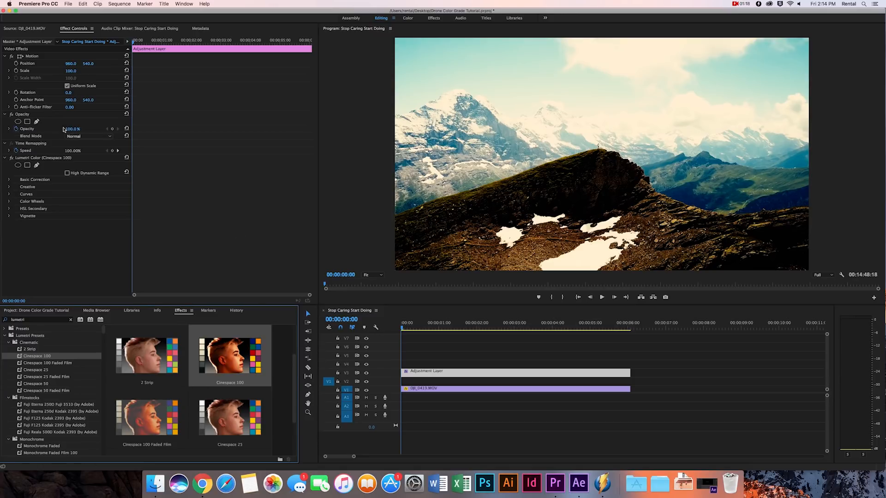
Lower the adjustment layer's Opacity to 25%, then settle on 40% for a subtler grade
double_click(73, 129)
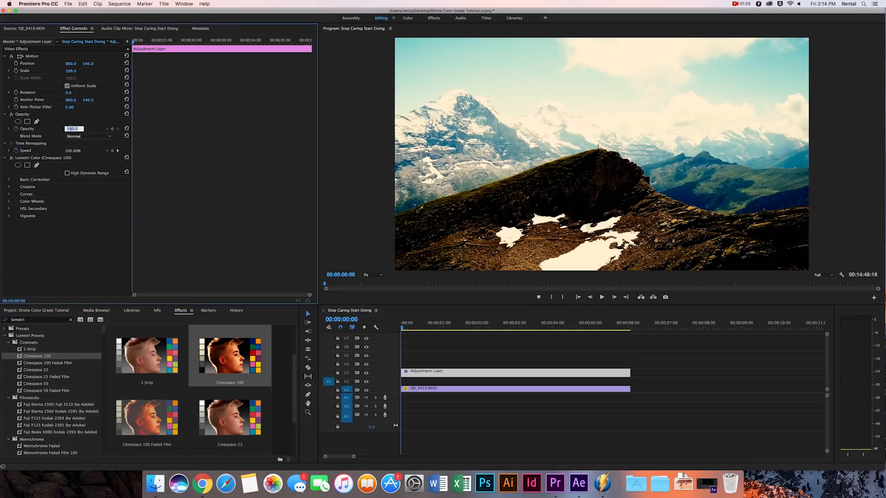
text(25.0 %)
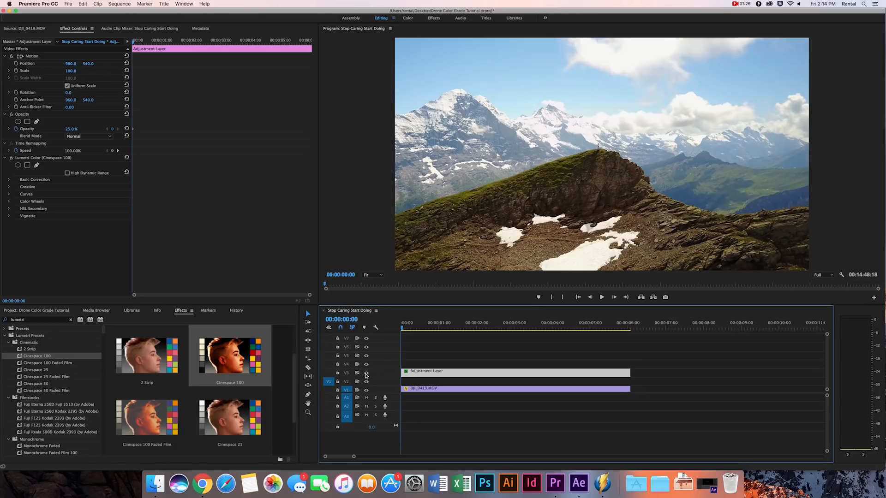
double_click(71, 128)
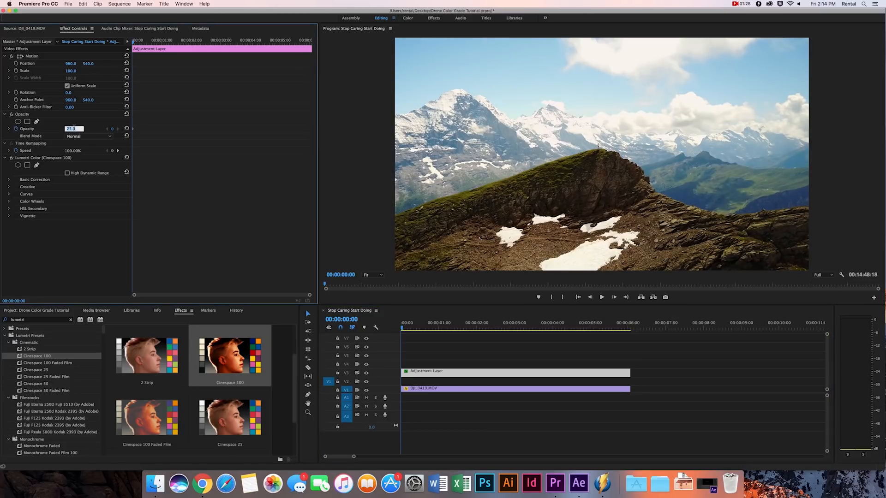
text(40.0)
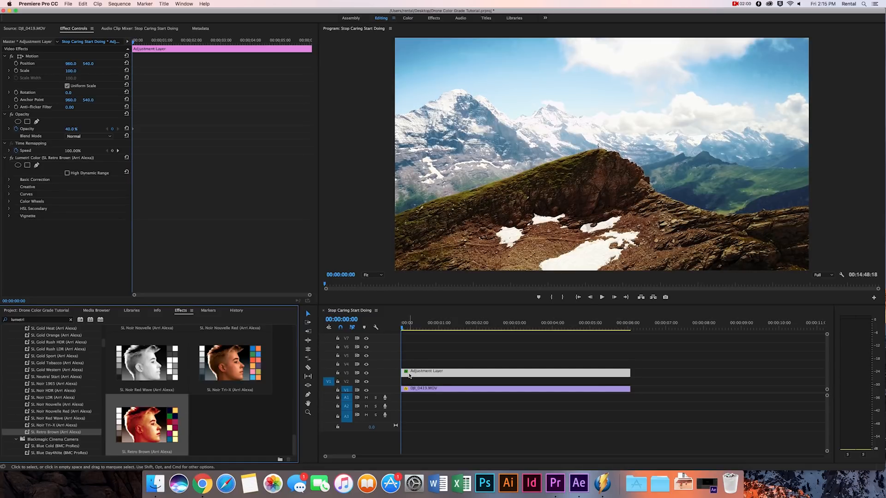
mouse_move(409, 388)
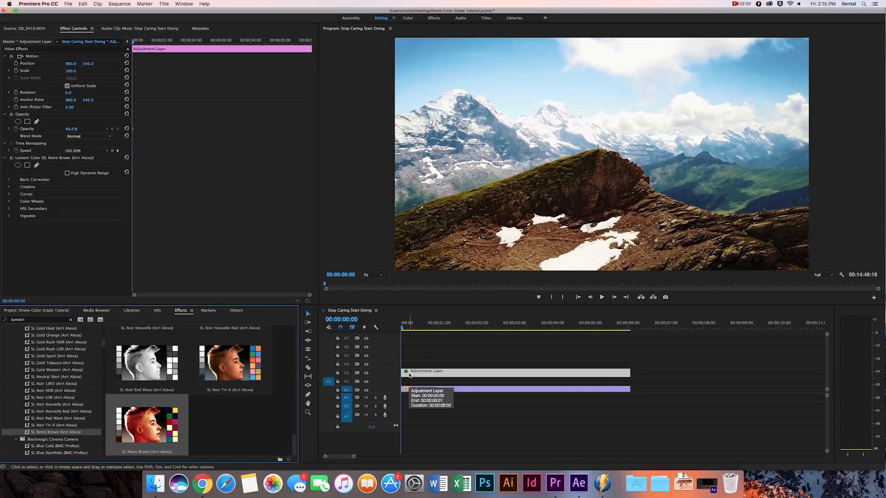
Select the adjustment layer in the sequence after applying the SL Retro Brown look
click(602, 297)
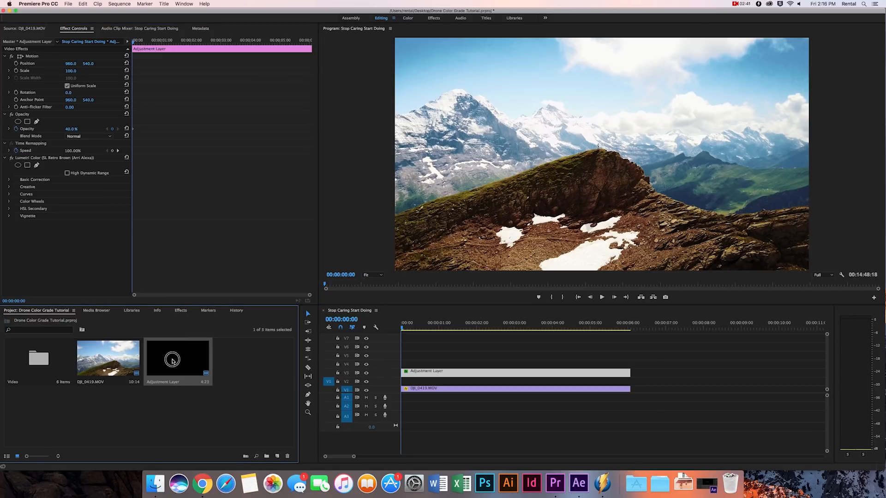
Stack a second Adjustment Layer above the first and search the Effects list for 'lumetri color'
drag(177, 357, 402, 365)
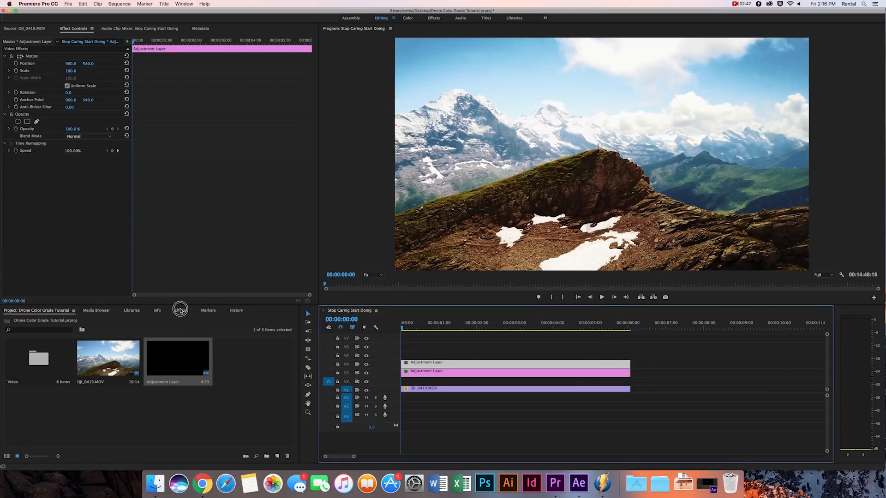
click(181, 310)
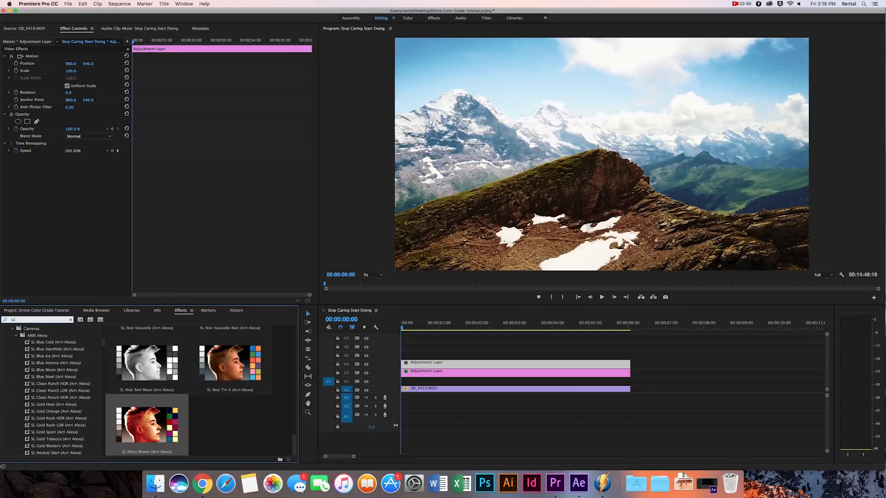
text(lumetri color)
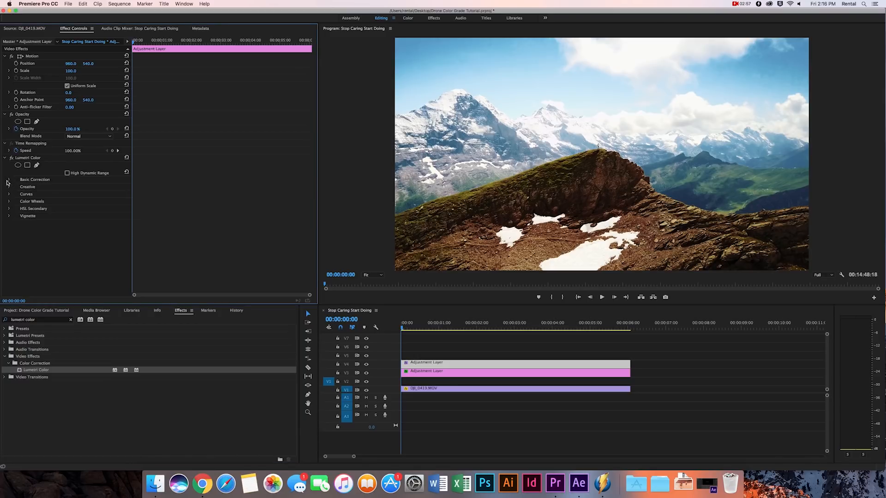
Expand Basic Correction on the top adjustment layer's Lumetri Color and set Exposure to 0.1
click(9, 179)
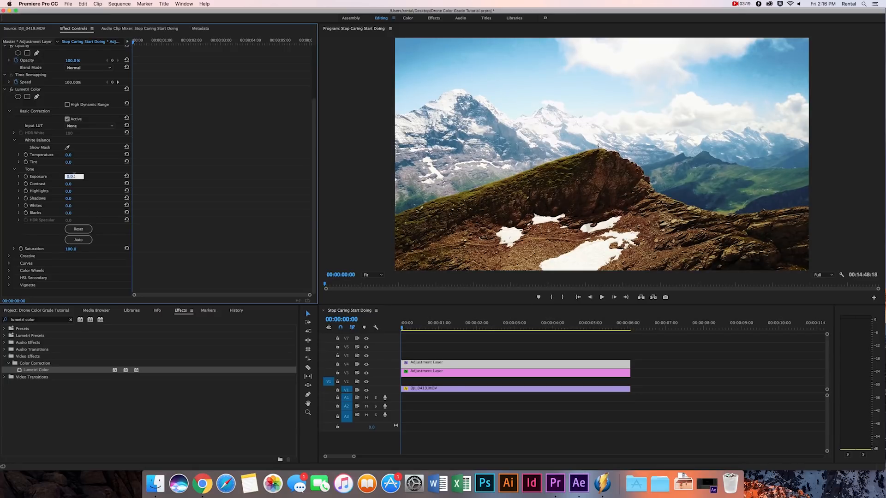
text(0.1)
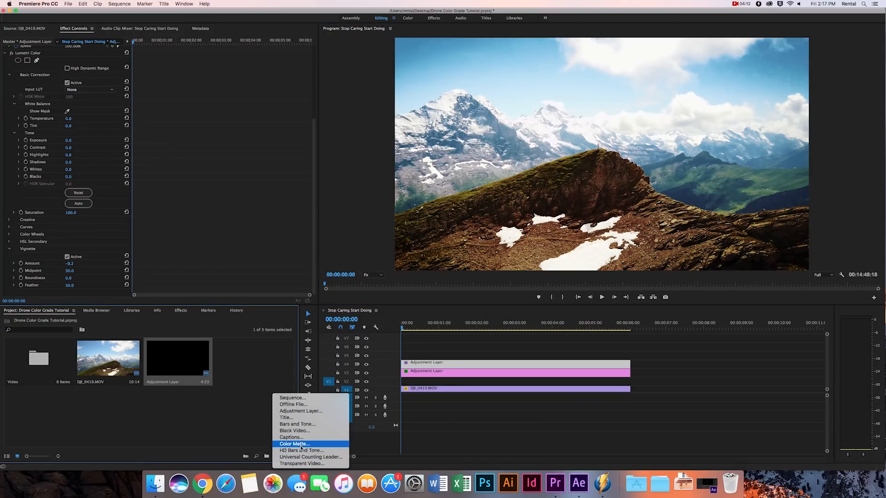
Create a black Color Matte with default video settings and the default name
click(293, 443)
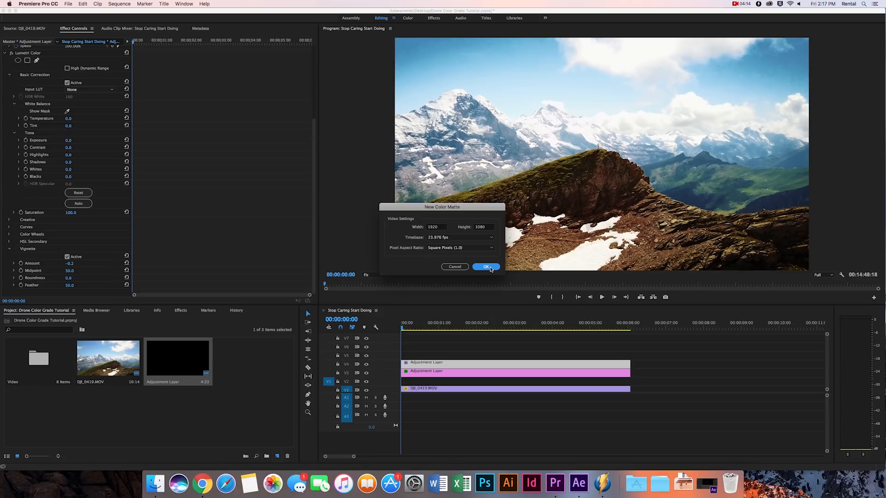
click(485, 266)
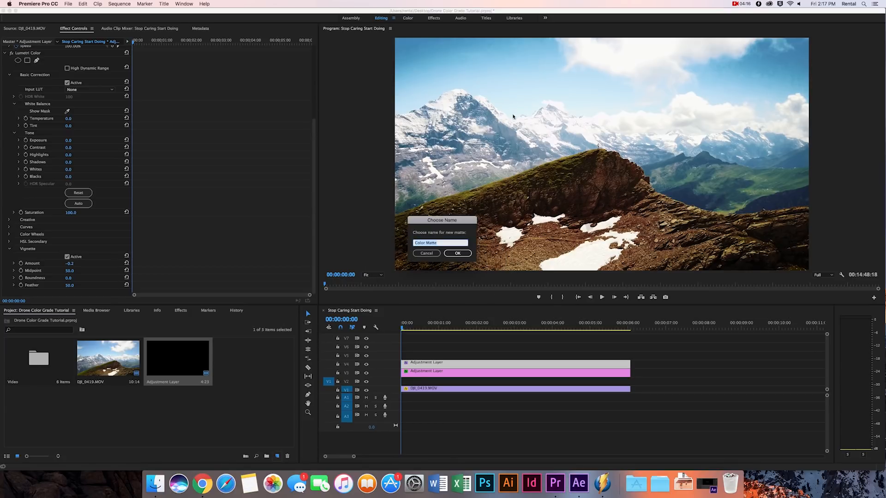
click(458, 253)
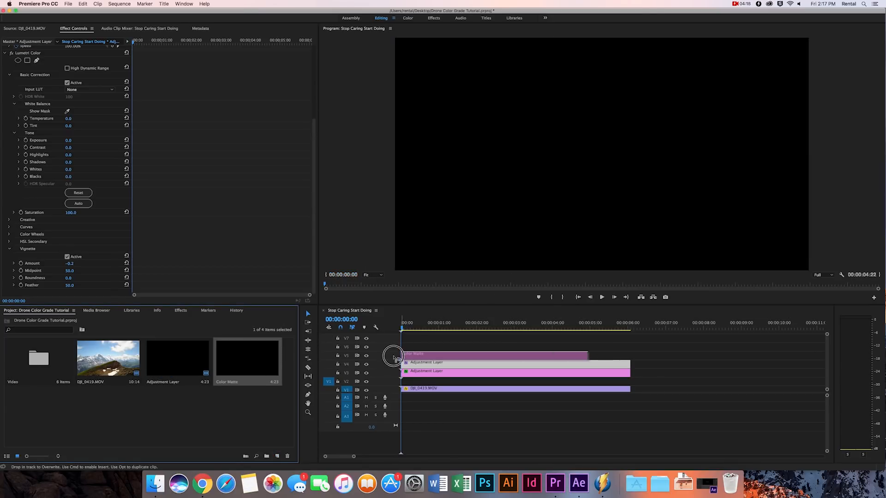